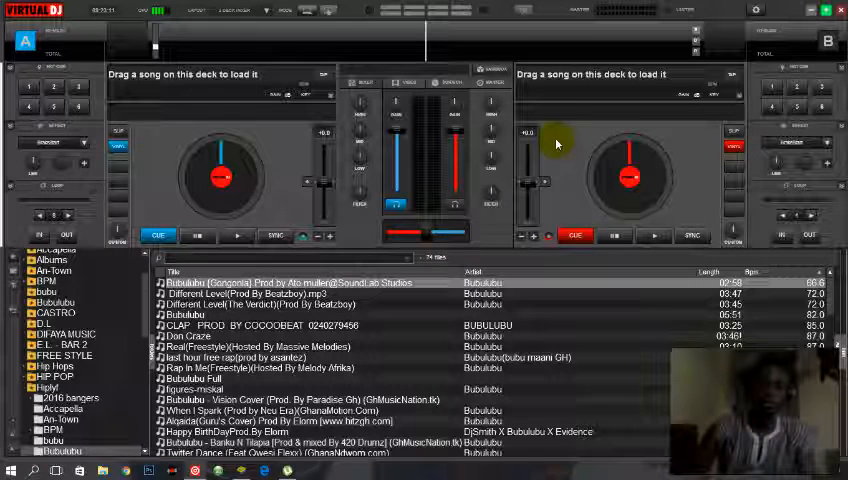
mouse_move(365, 228)
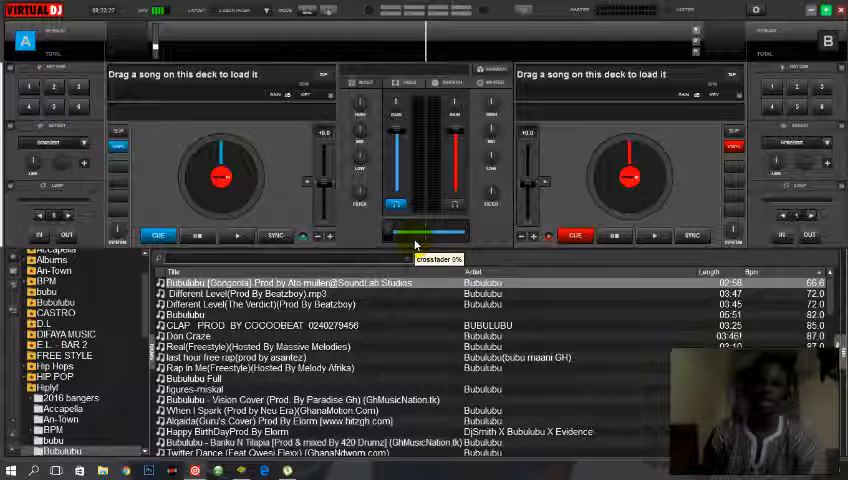
- Slide the crossfader across to demonstrate its position
drag(393, 234, 462, 234)
text(cross)
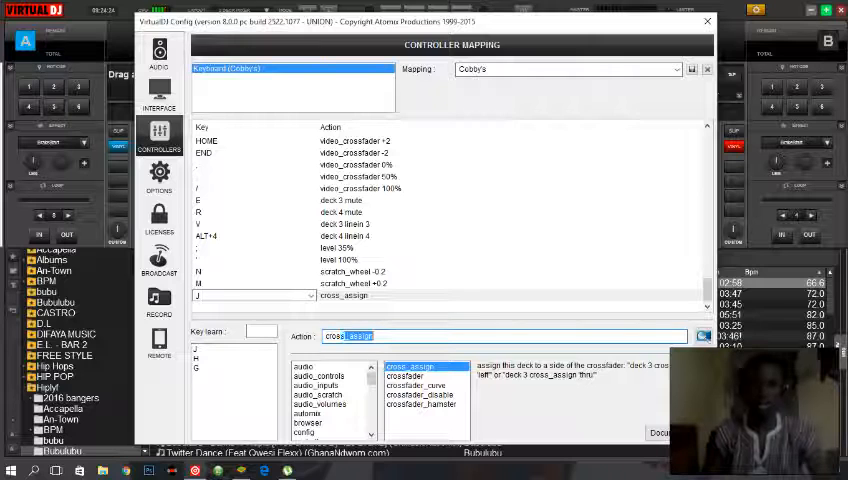
- Set the J key's action to crossfader 100%
click(405, 365)
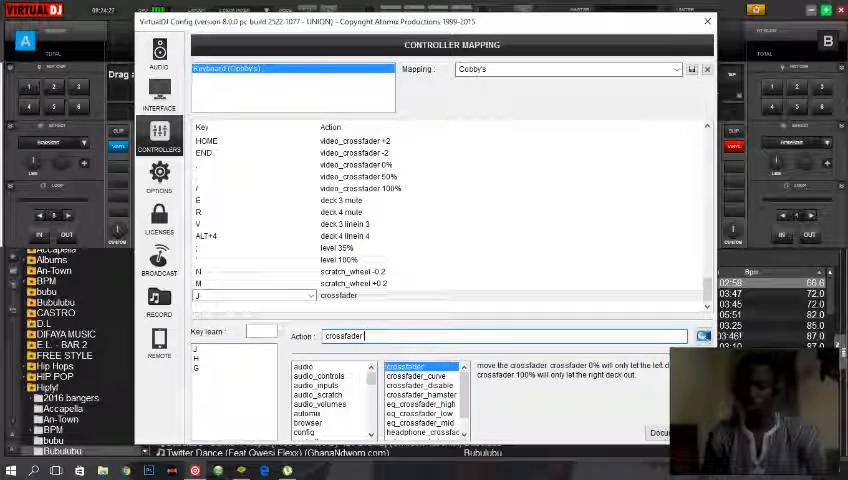
text(100%)
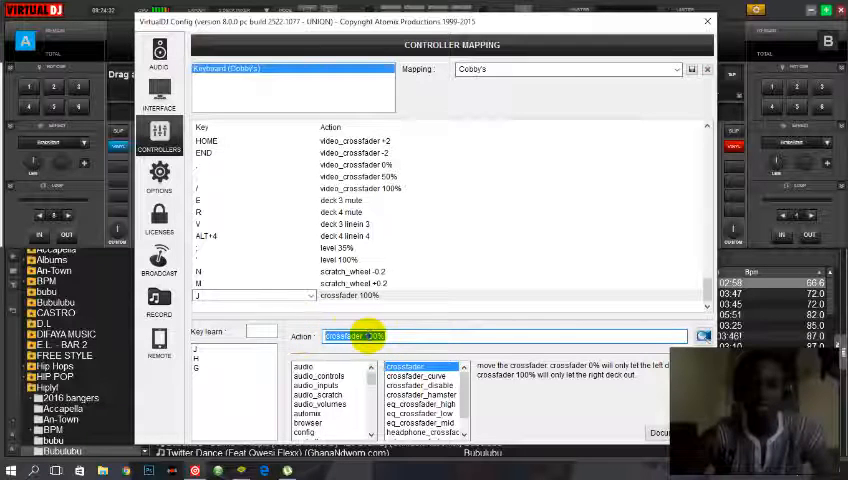
right_click(355, 335)
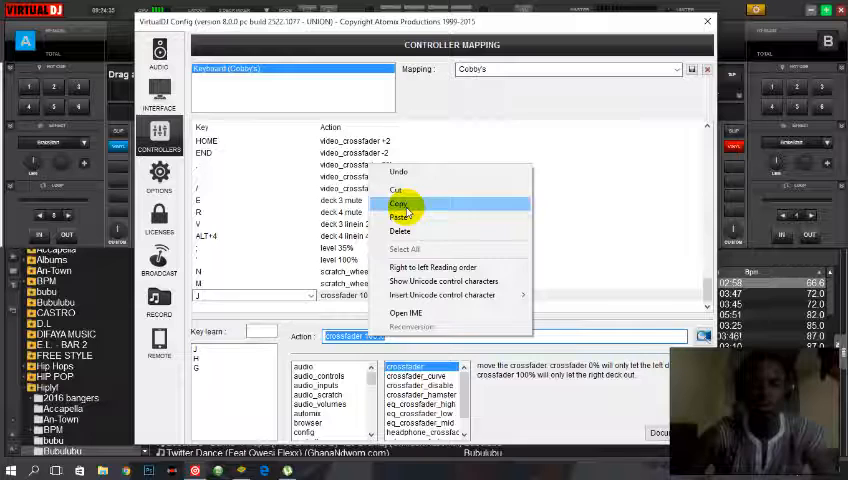
- Copy that action text to map H to crossfader 50% and G to 0%, then close Config
click(399, 216)
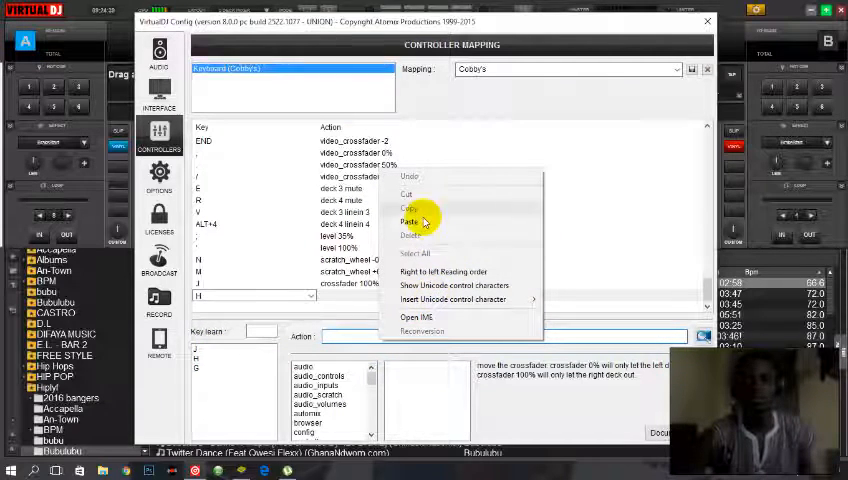
click(410, 221)
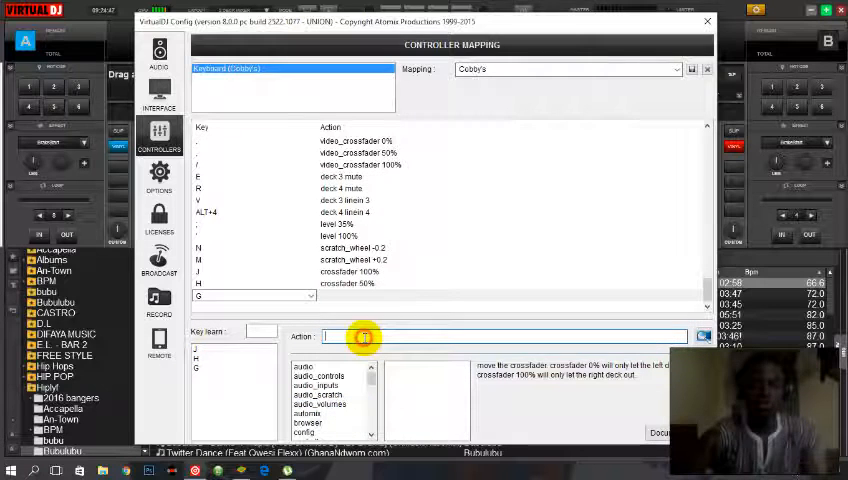
right_click(363, 336)
text(crossfader 0%)
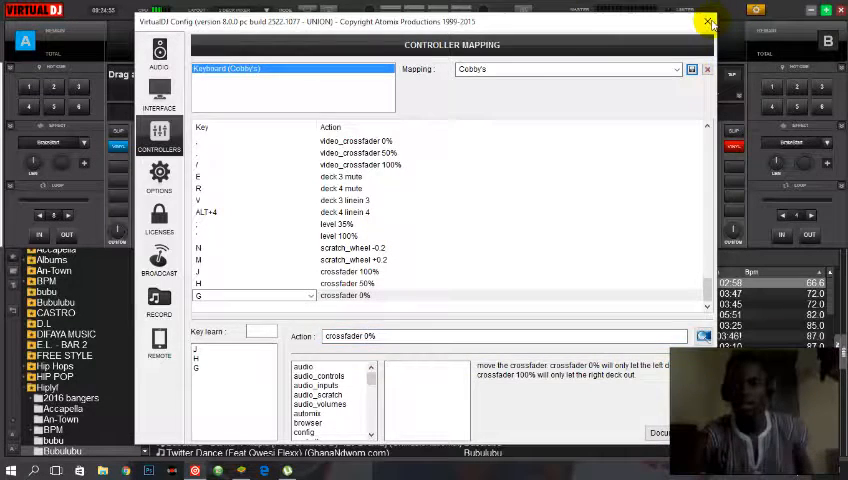
click(708, 22)
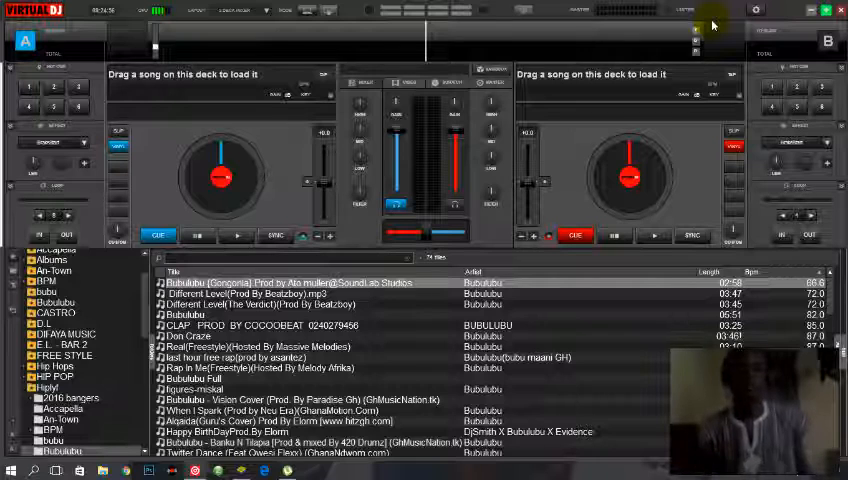